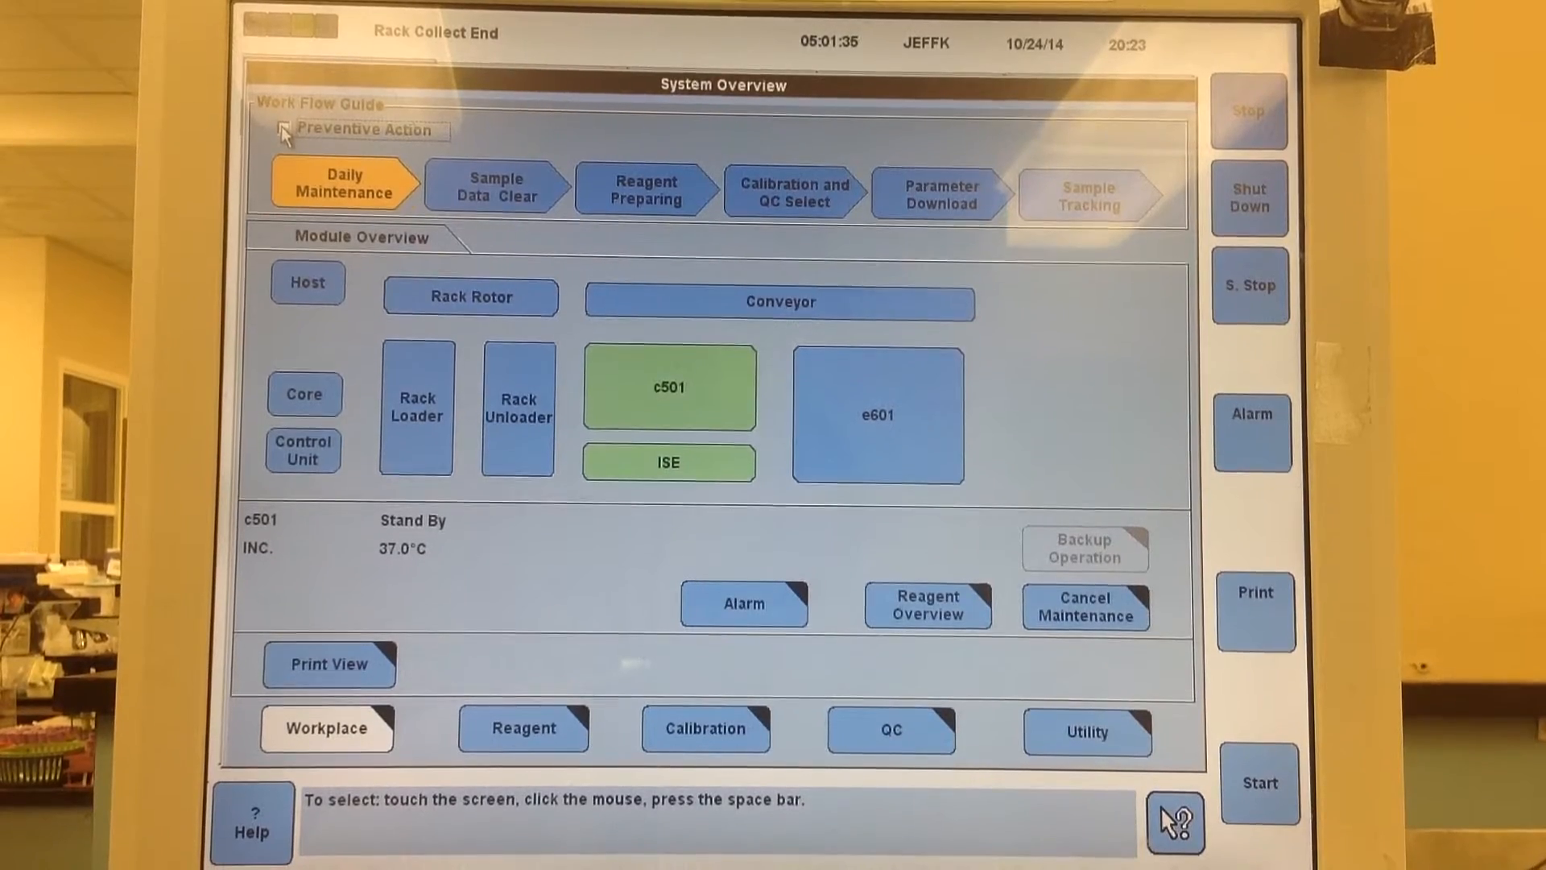
- Enable Preventive Action and bring up the Calibration and QC Select window from the Work Flow Guide
left_click(284, 129)
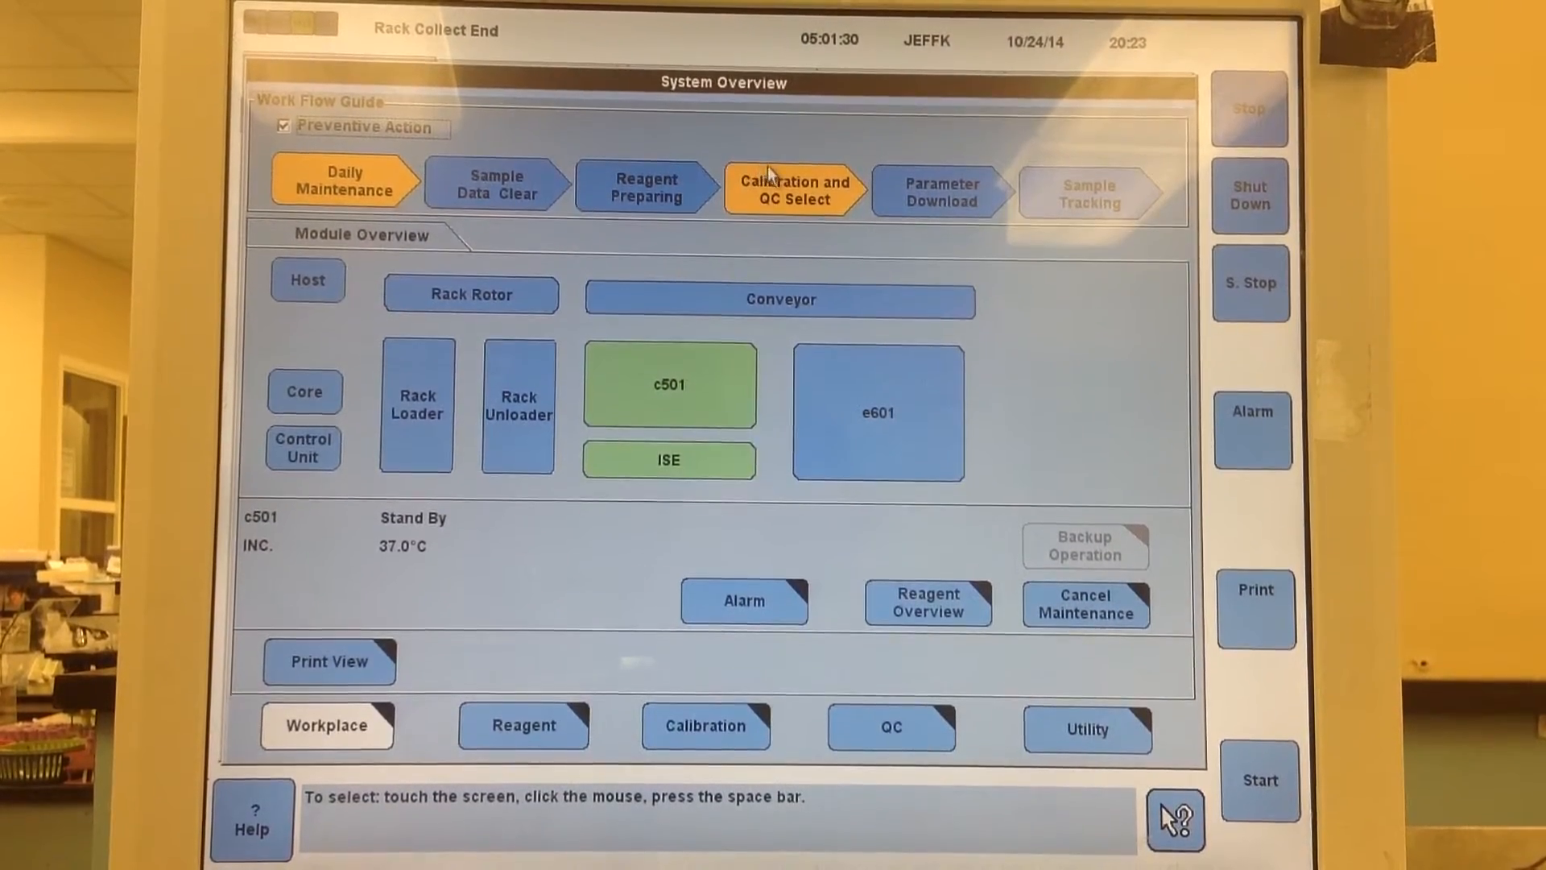
left_click(792, 184)
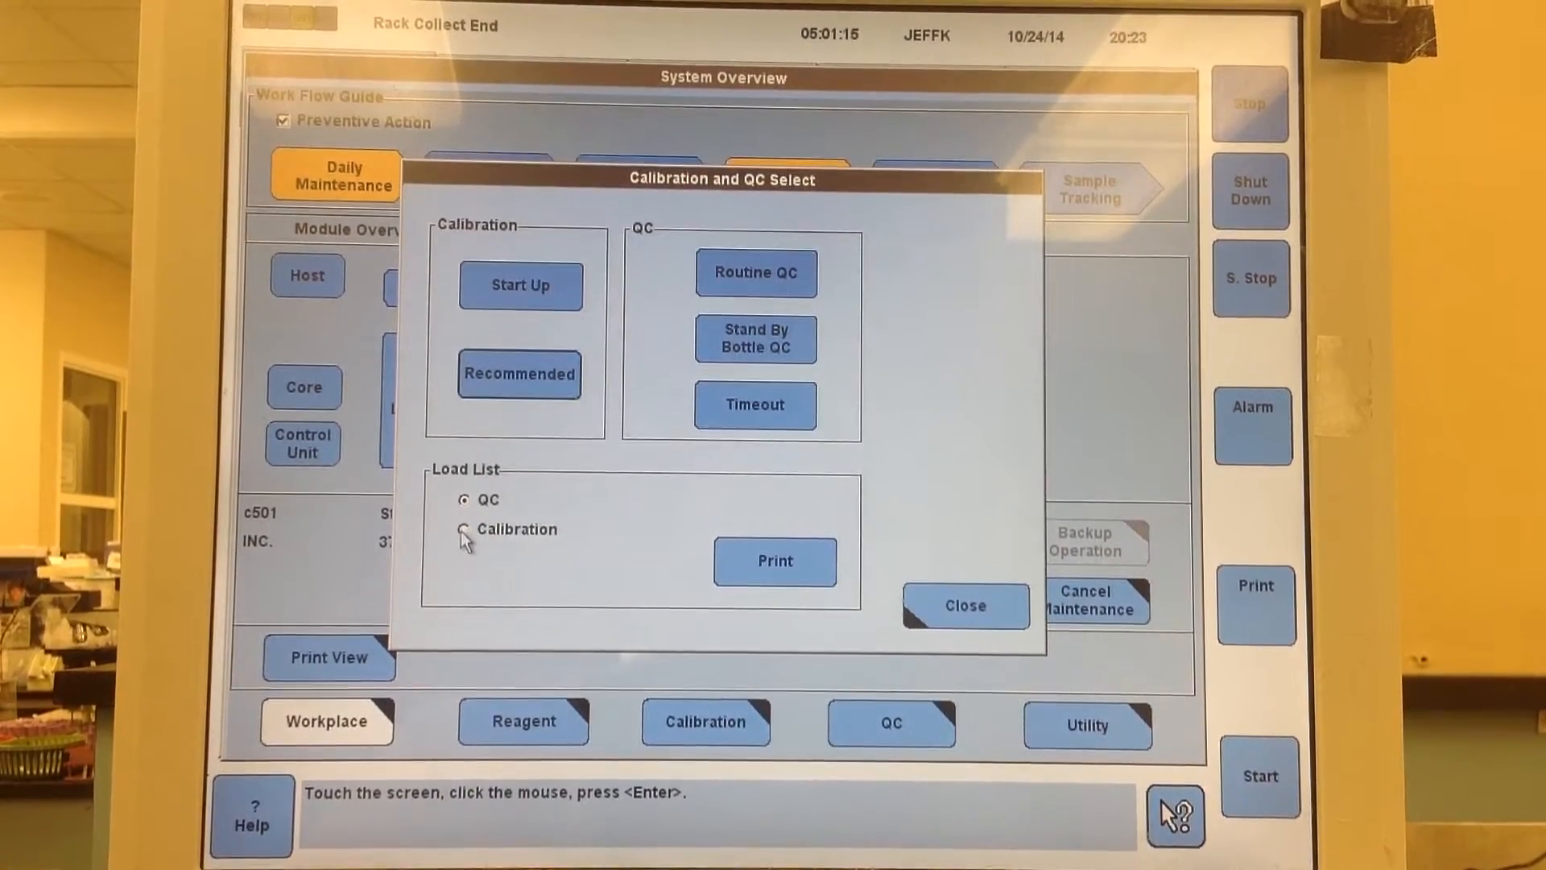
- Switch the Load List type from QC to Calibration
left_click(462, 527)
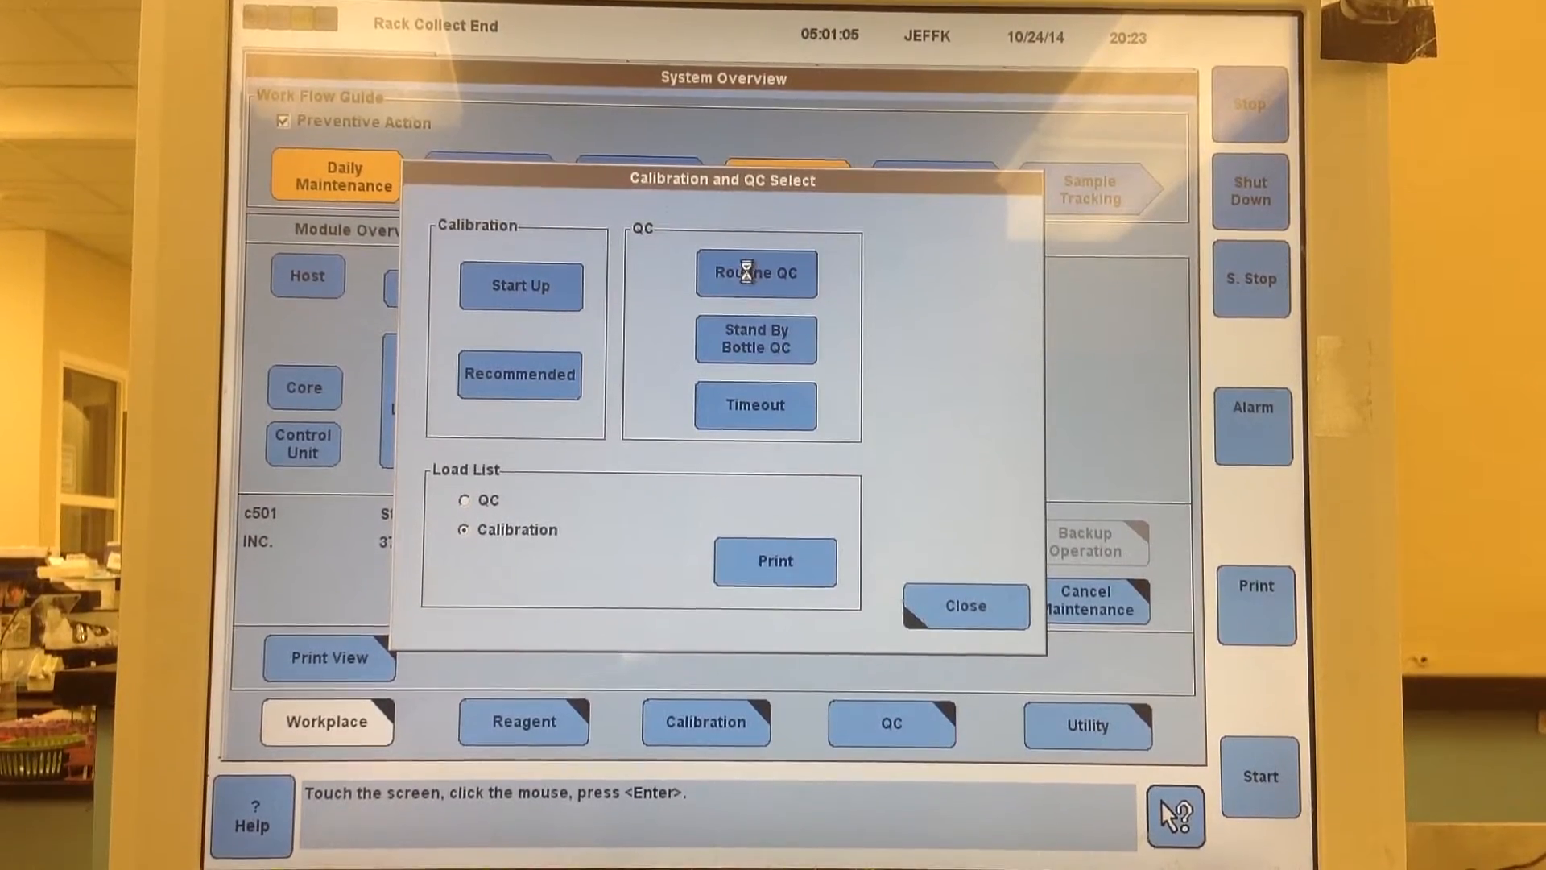
- Order Routine QC and answer Yes to the low-determinations reagent pack warning
left_click(755, 274)
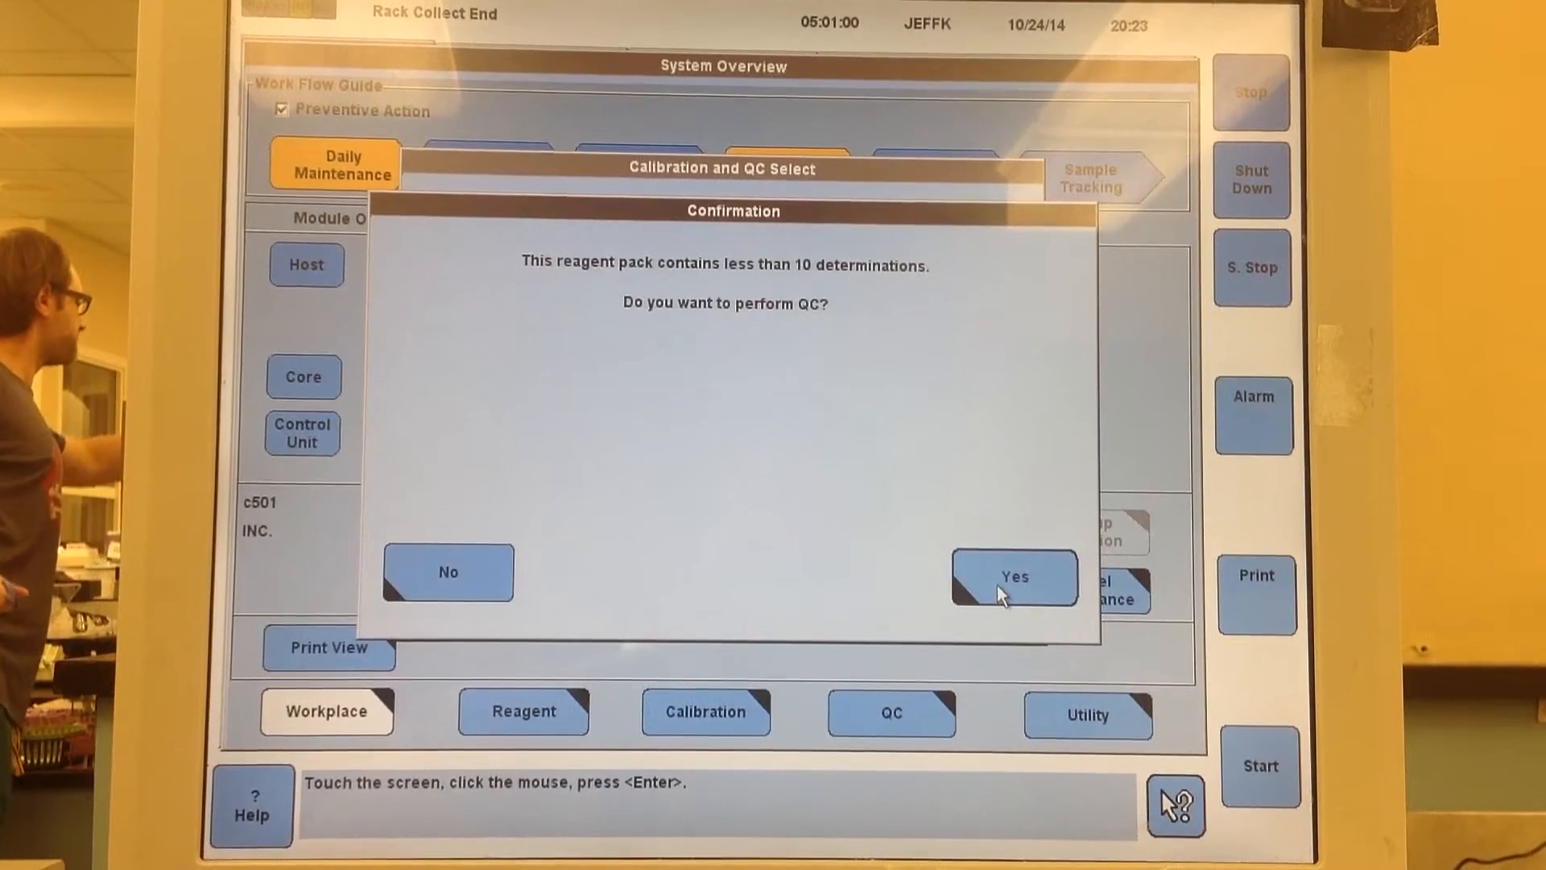
left_click(1014, 576)
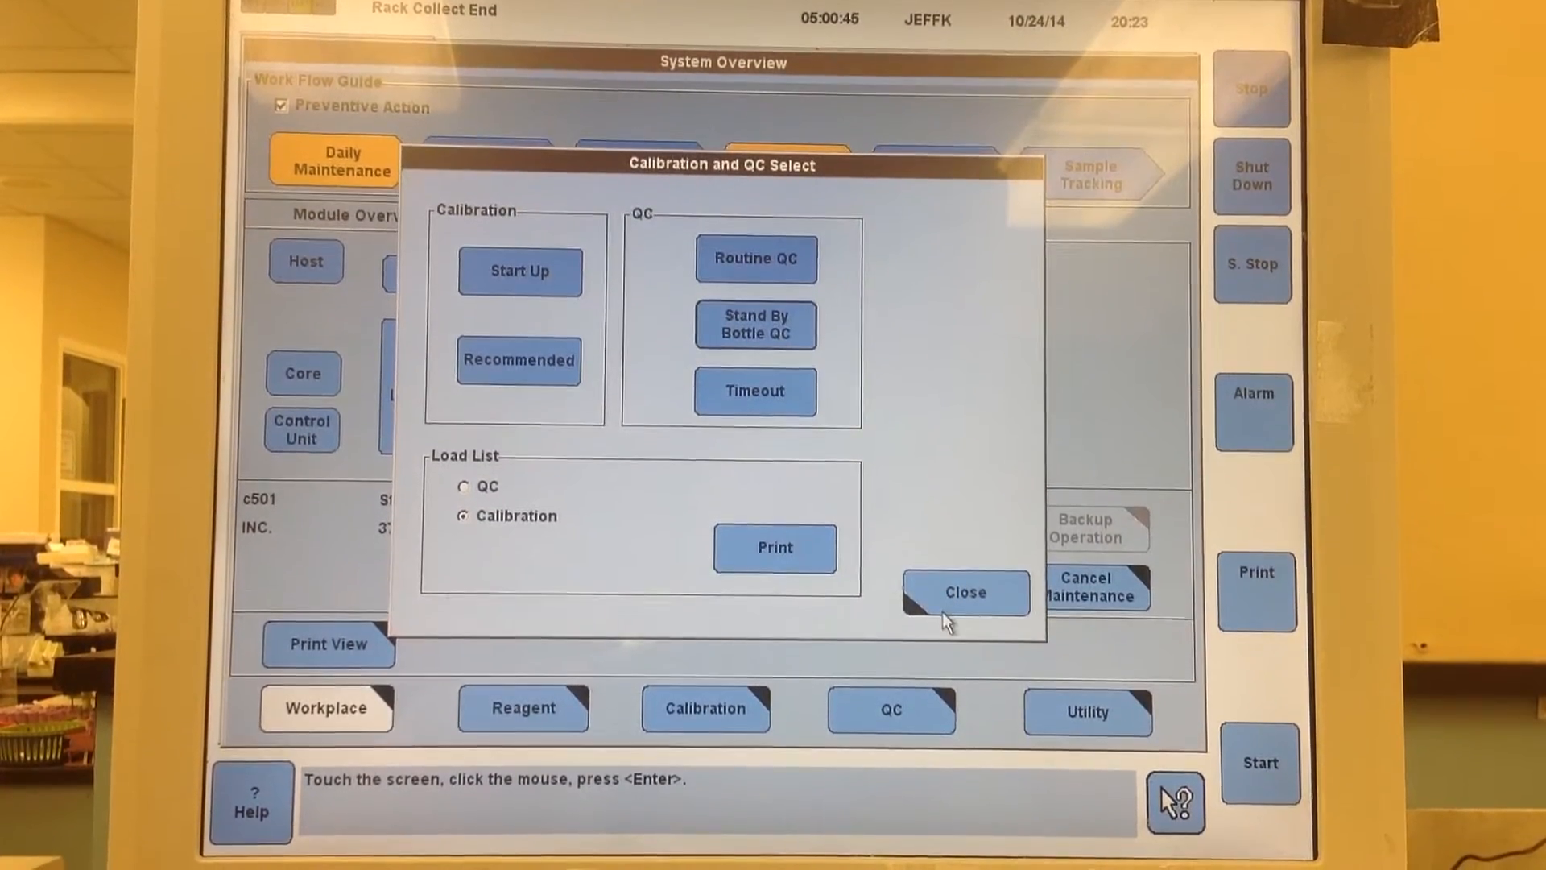
- Close Calibration and QC Select and head to the Calibration screens from System Overview
left_click(965, 593)
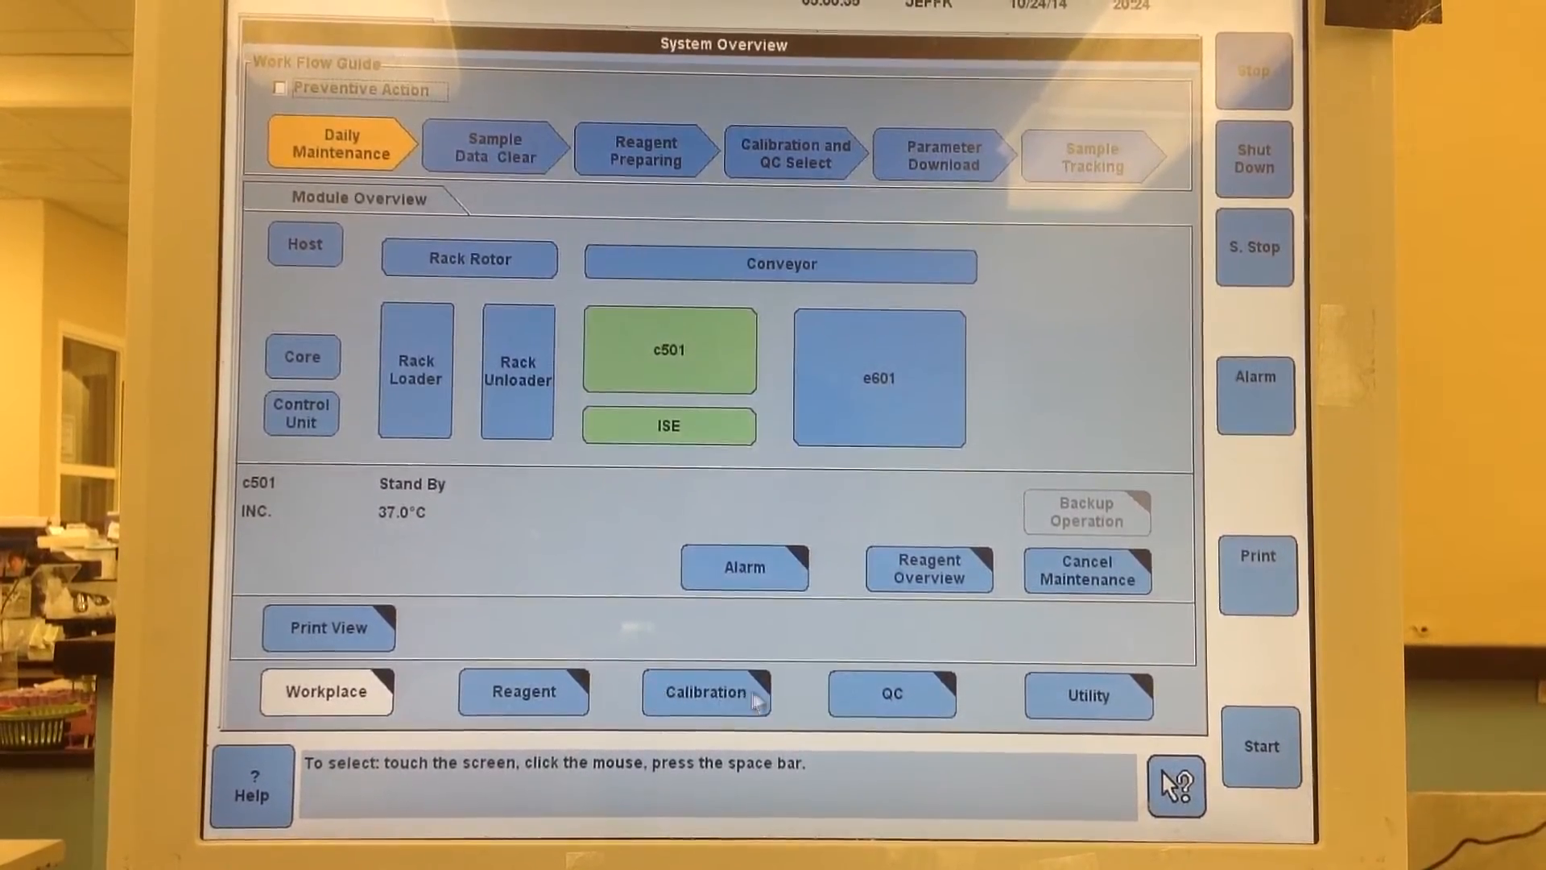
left_click(706, 692)
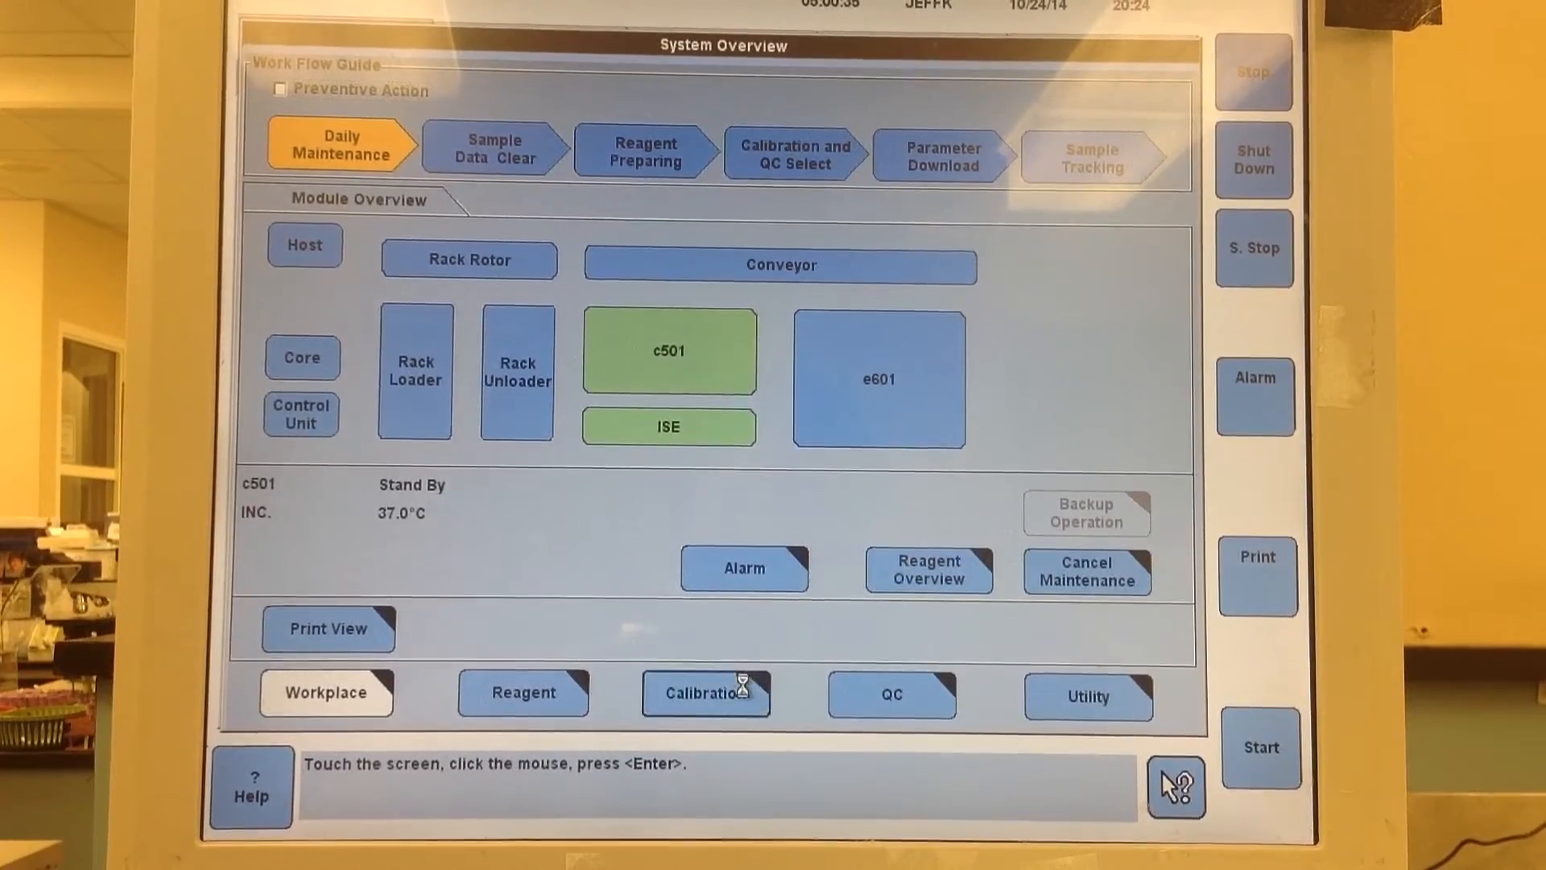
- Check the Calibration Status and QC Status lists, then return to Workplace Data Review
left_click(706, 693)
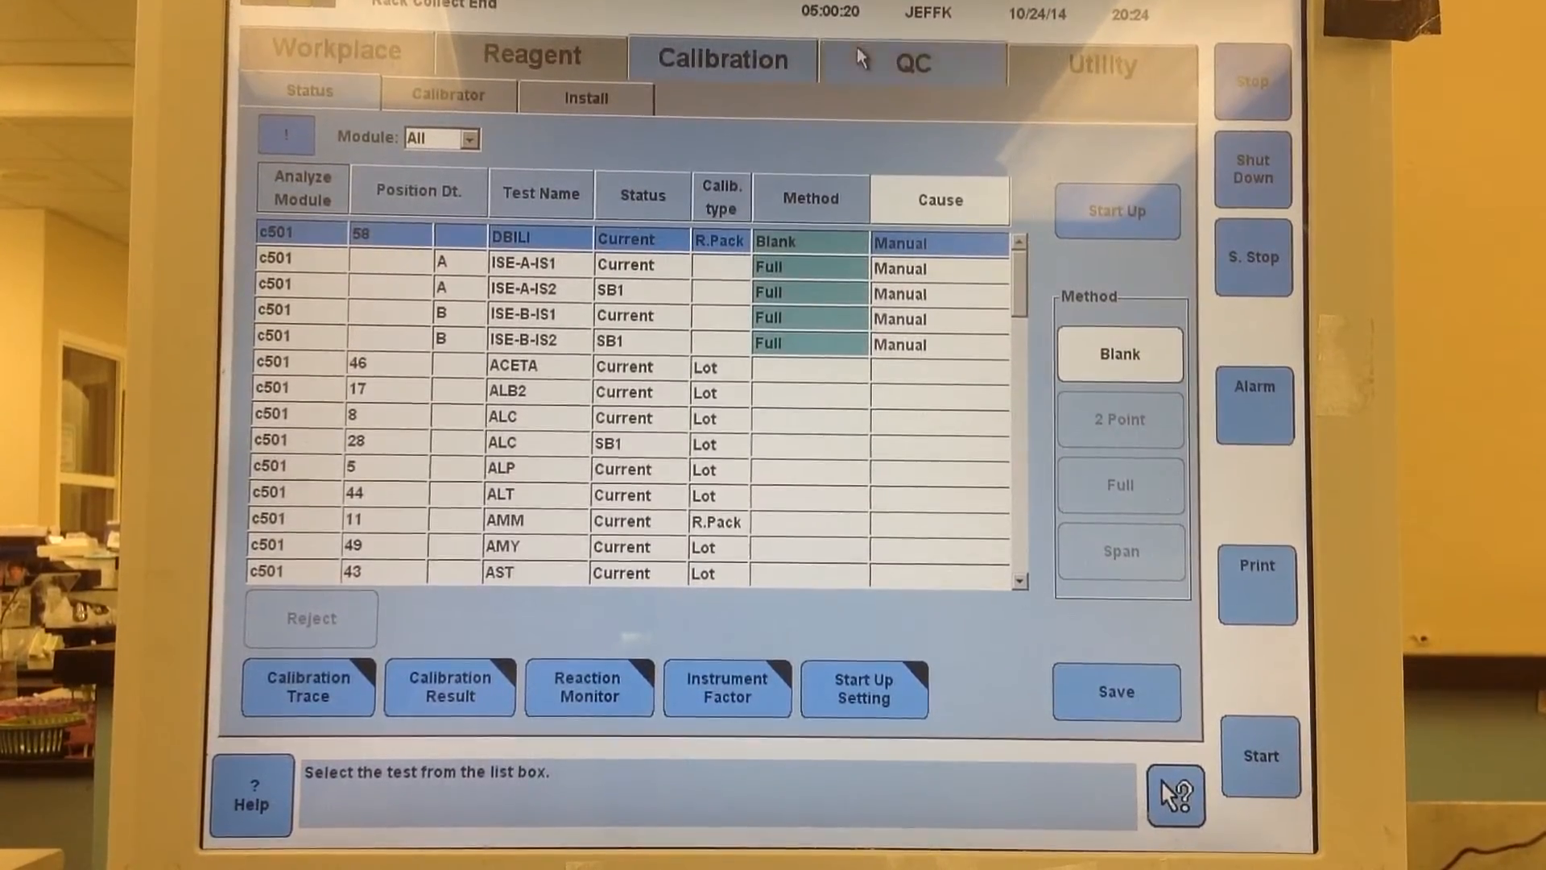
left_click(913, 61)
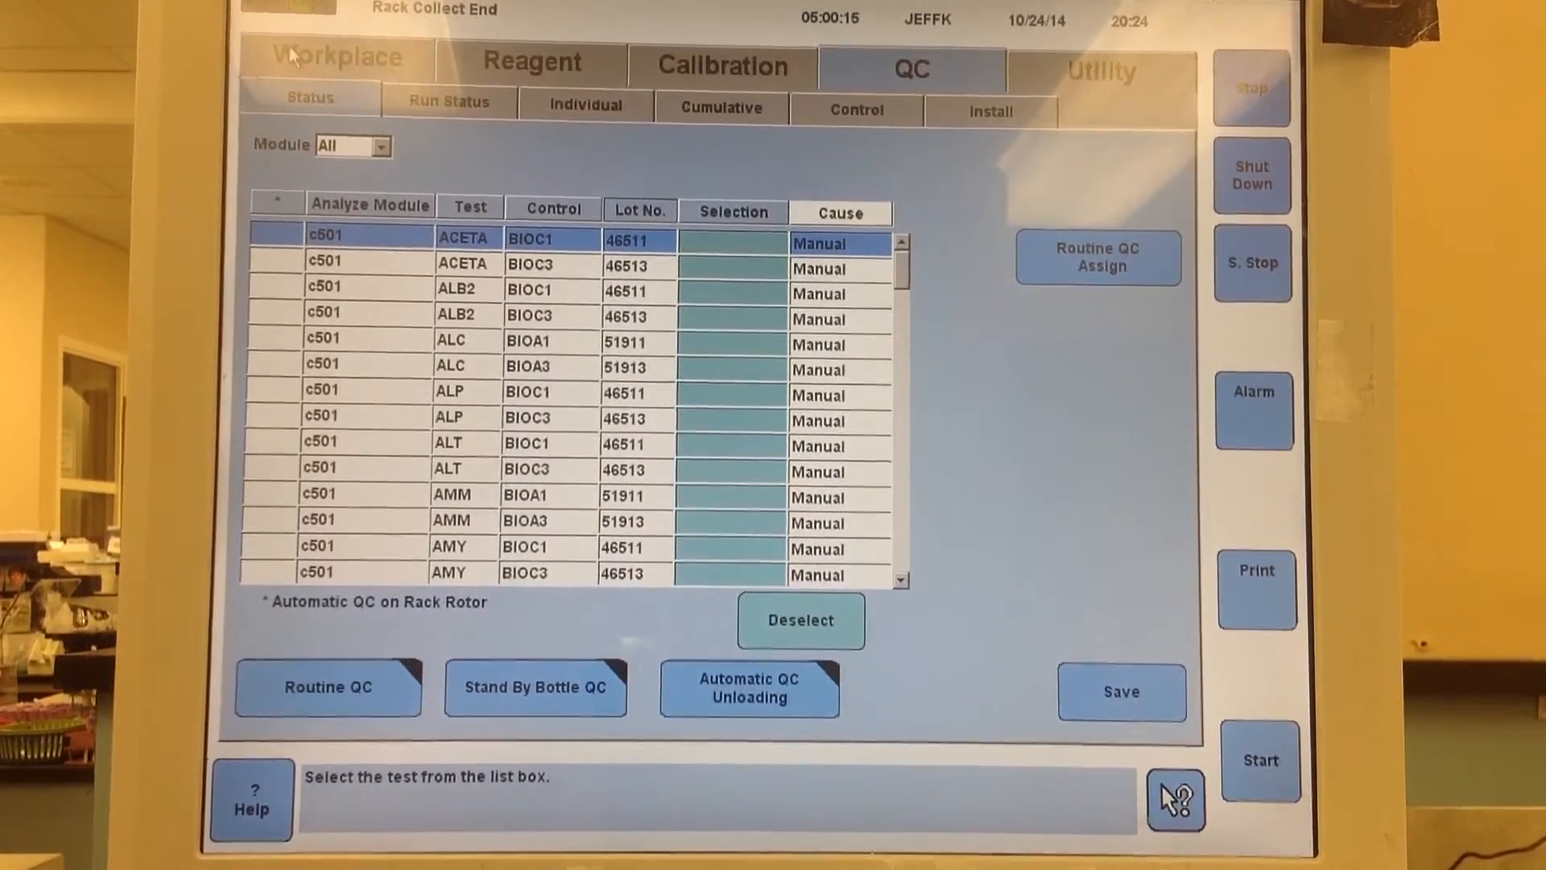
left_click(332, 56)
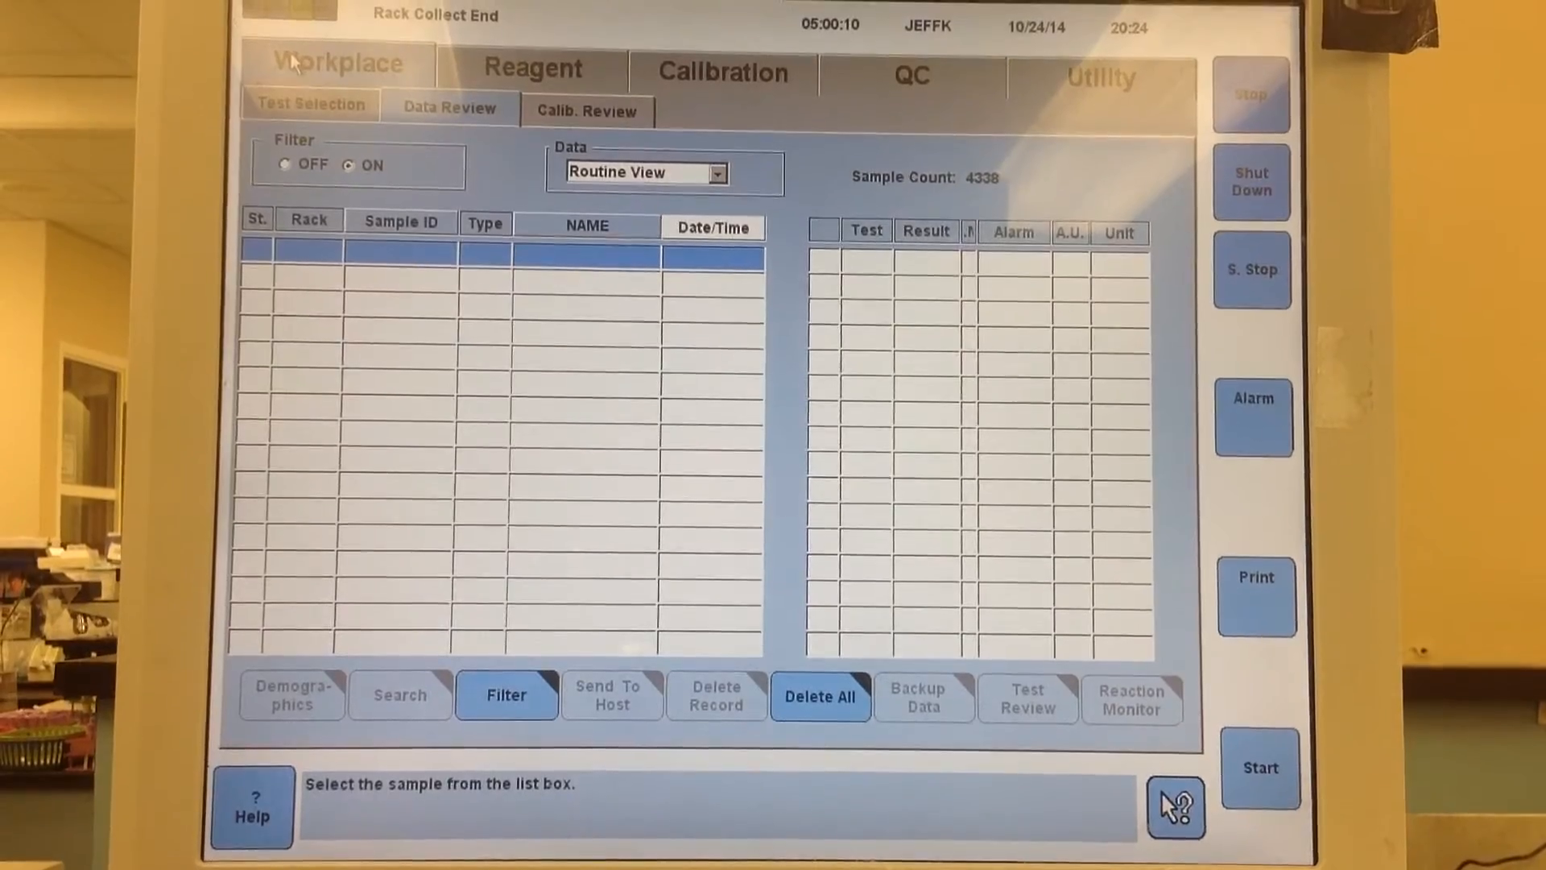